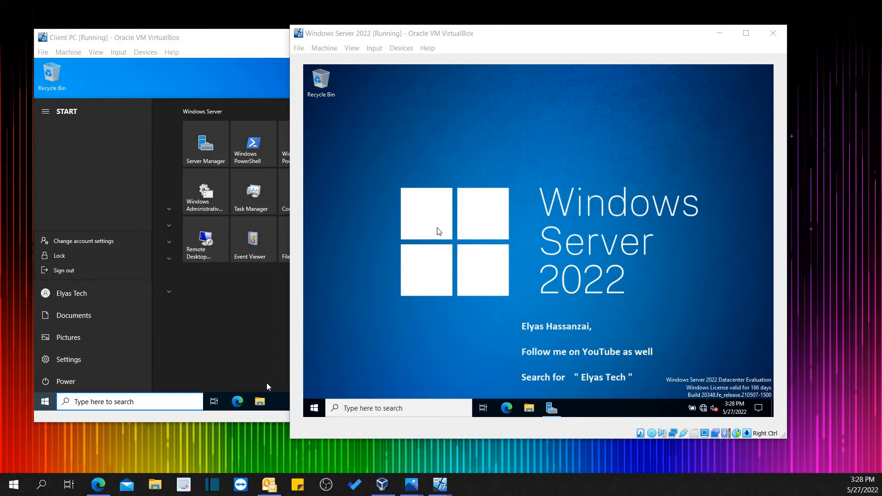
Launch Server Manager and show its Tools list of administrative tools.
click(110, 37)
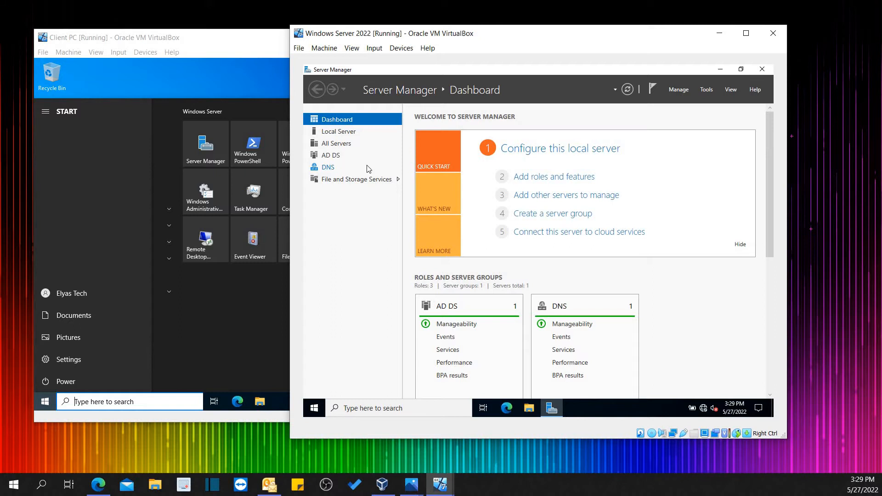
click(706, 90)
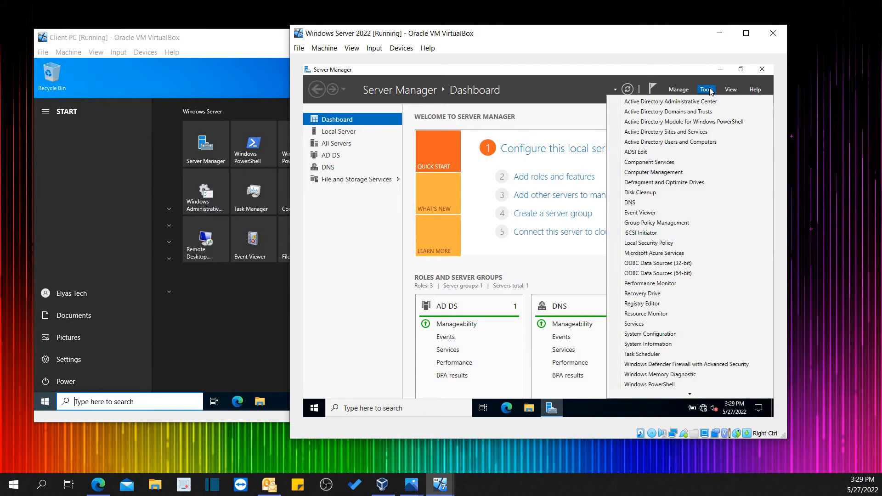
mouse_move(679, 142)
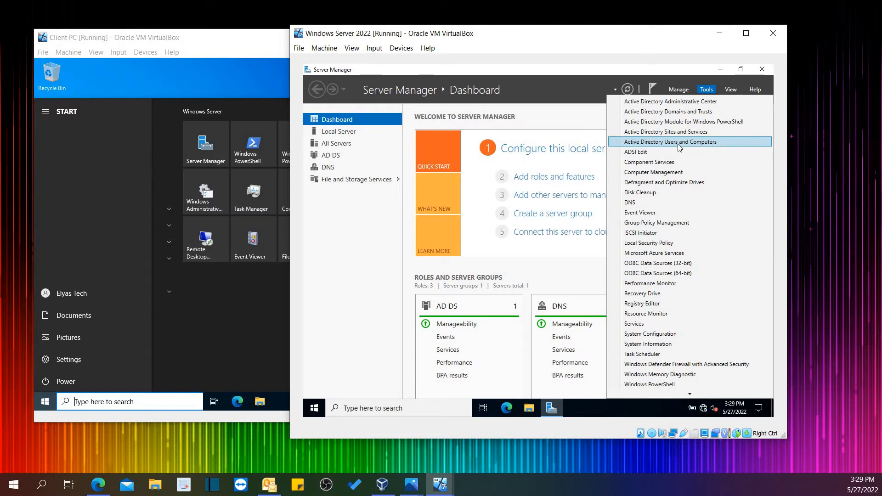
Launch Active Directory Users and Computers and check Elyas Tech's group membership: Domain Users only.
click(706, 90)
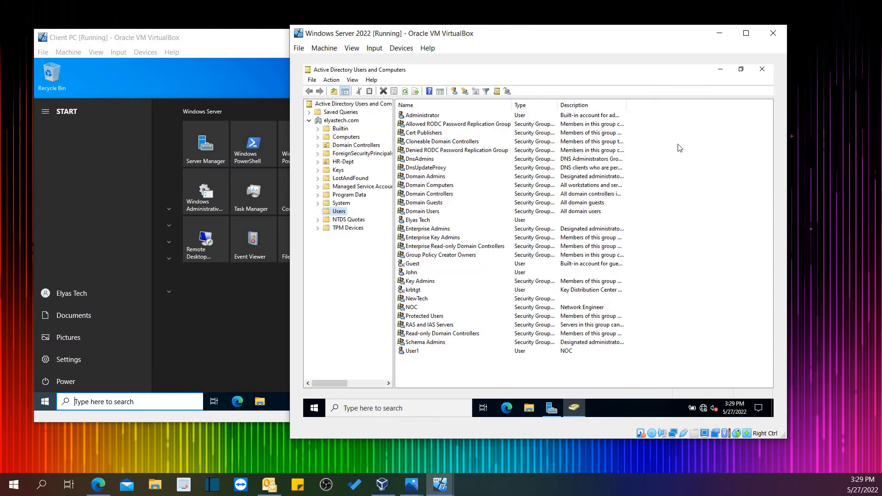
mouse_move(479, 323)
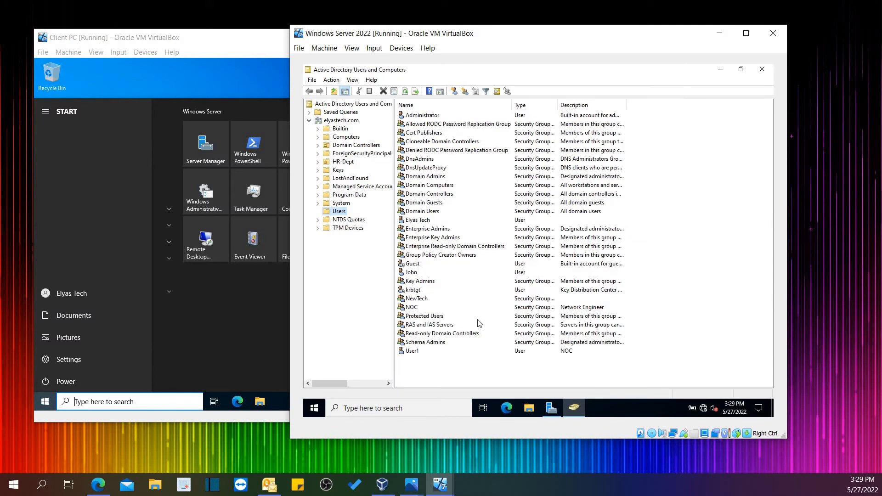
mouse_move(419, 241)
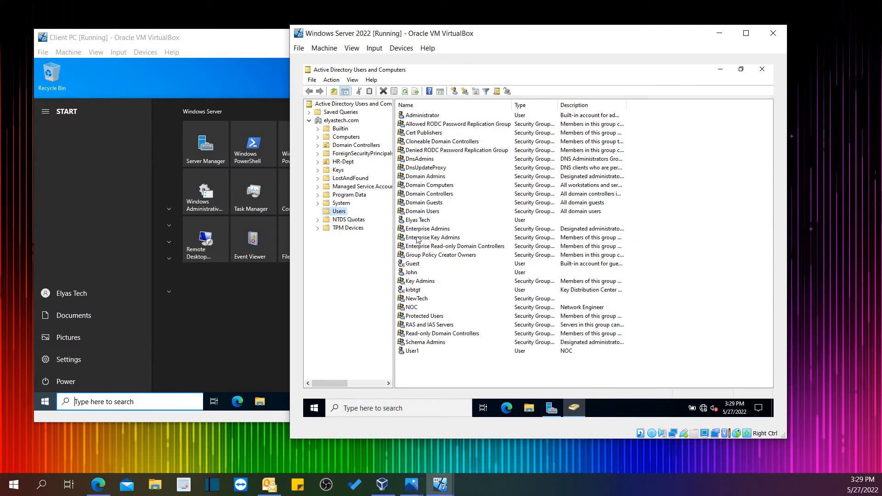
click(418, 219)
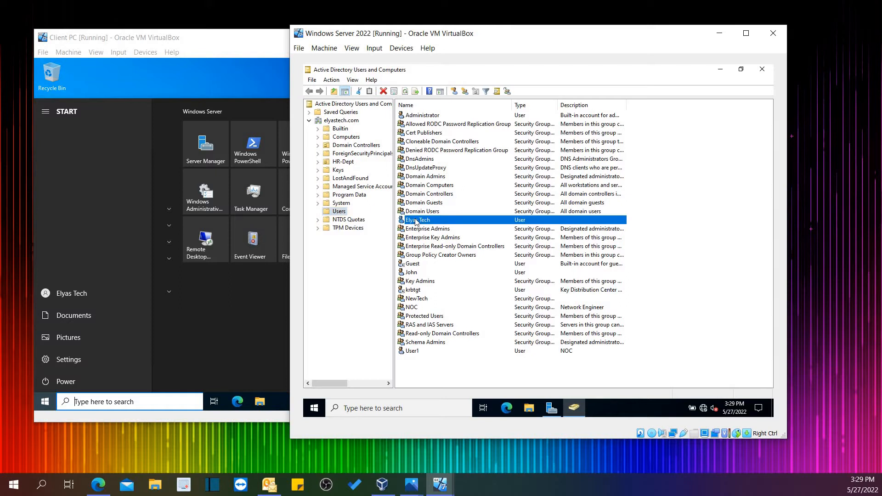
right_click(416, 220)
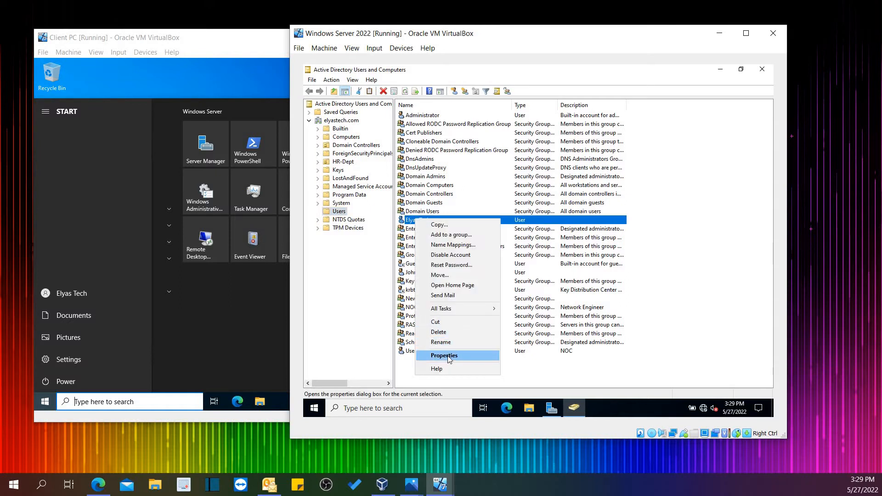
click(444, 355)
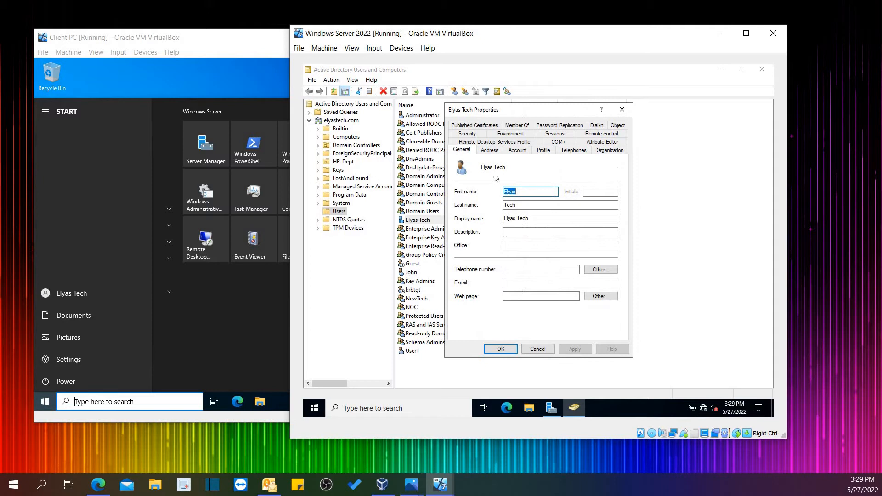
click(516, 150)
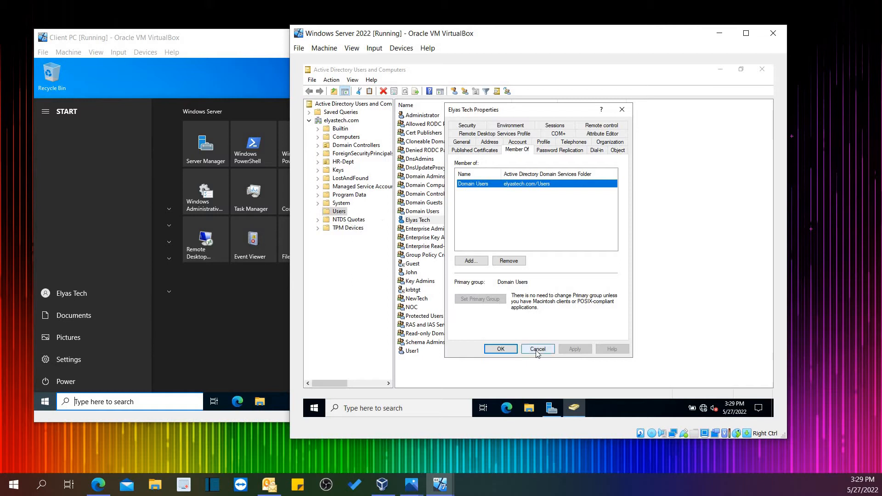
click(536, 349)
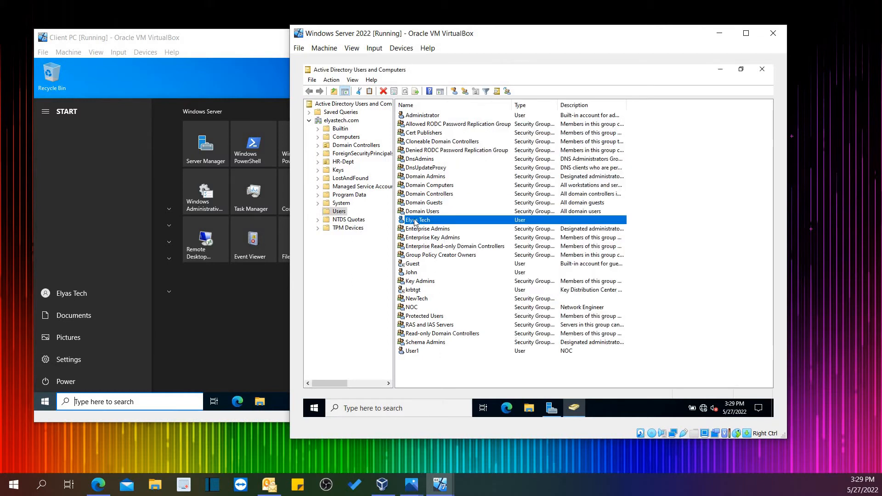
right_click(416, 220)
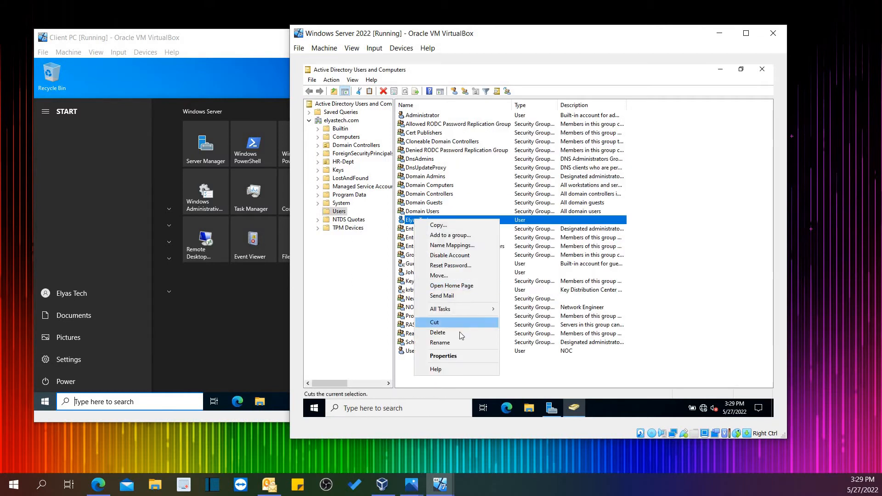
mouse_move(443, 356)
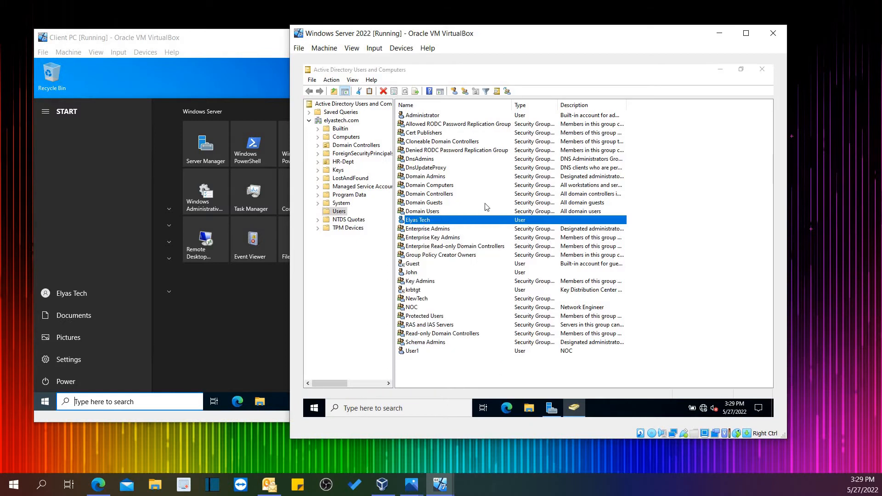
Add Elyas Tech to the Administrators group from its Member Of tab and apply.
double_click(418, 220)
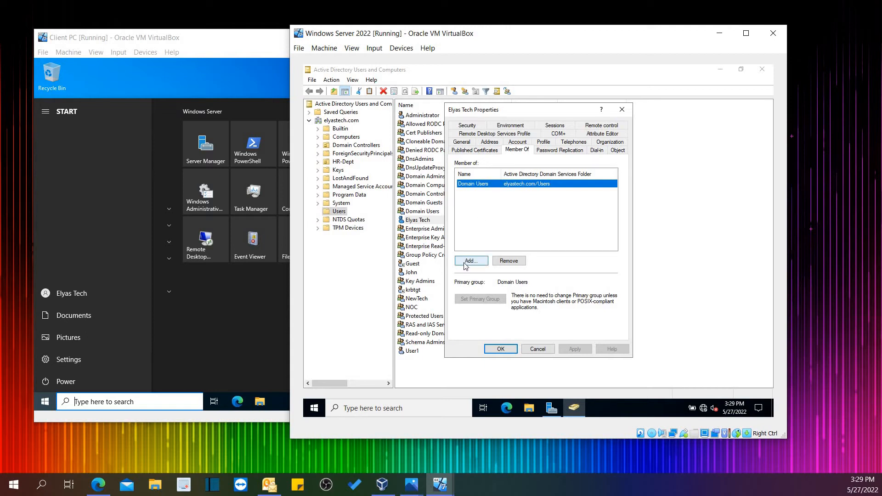
click(471, 260)
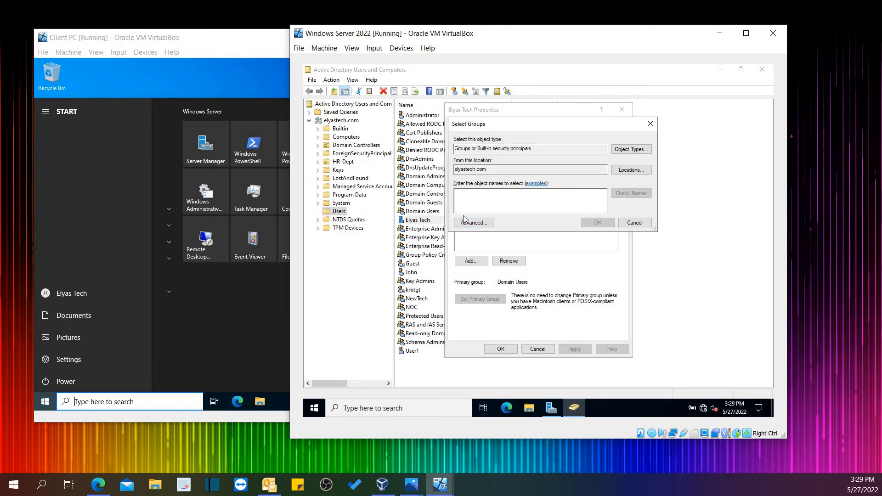
text(adm)
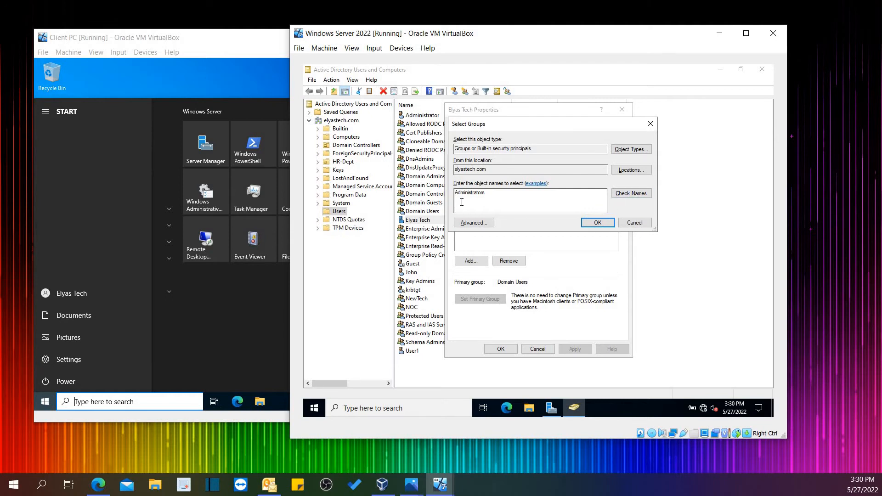
click(596, 222)
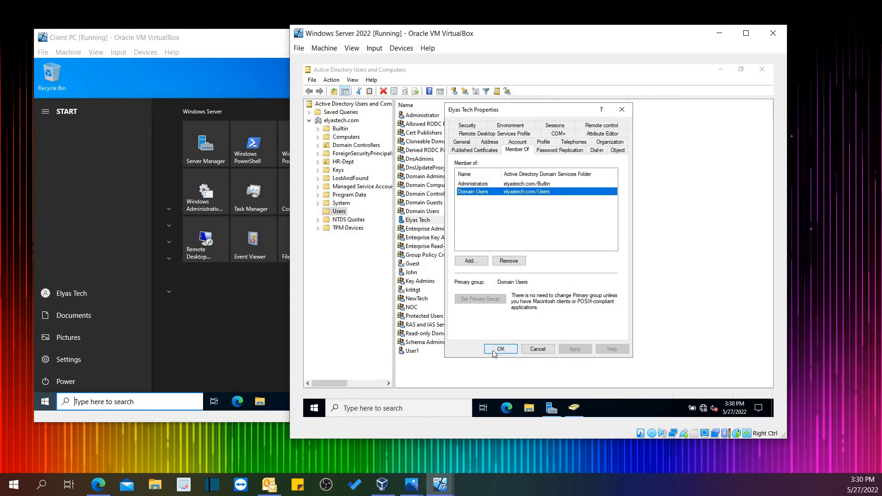
click(499, 349)
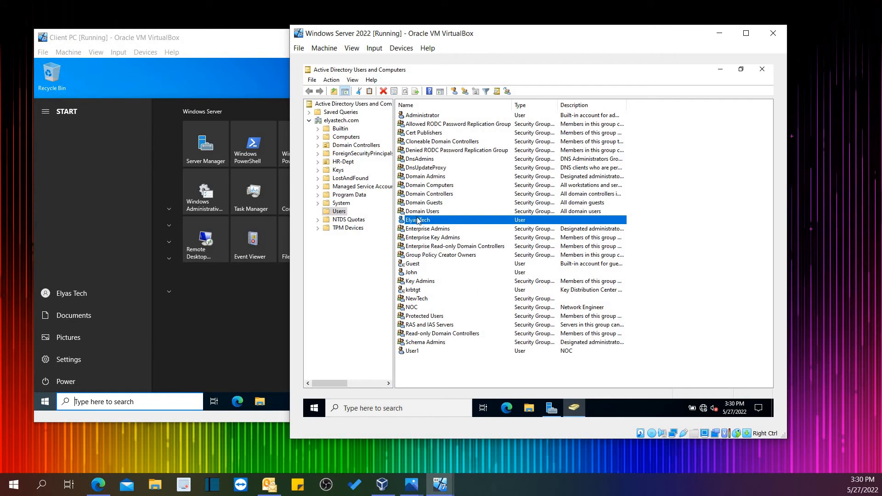
double_click(418, 219)
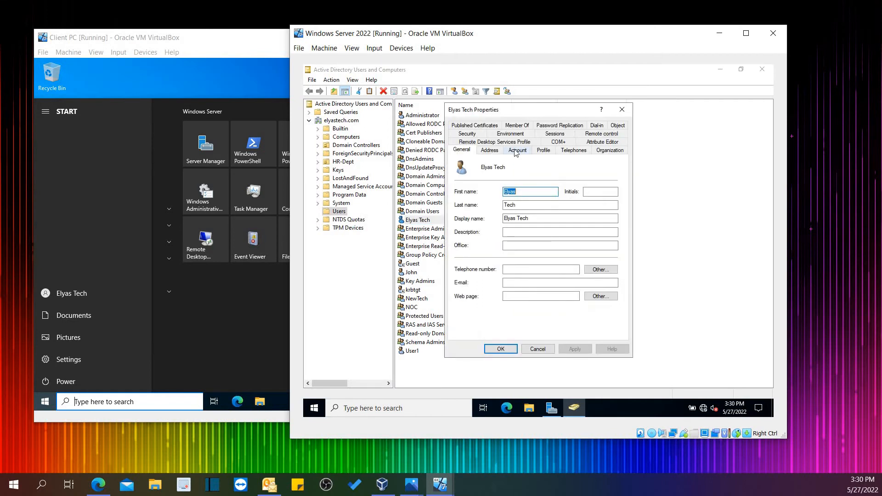
click(516, 150)
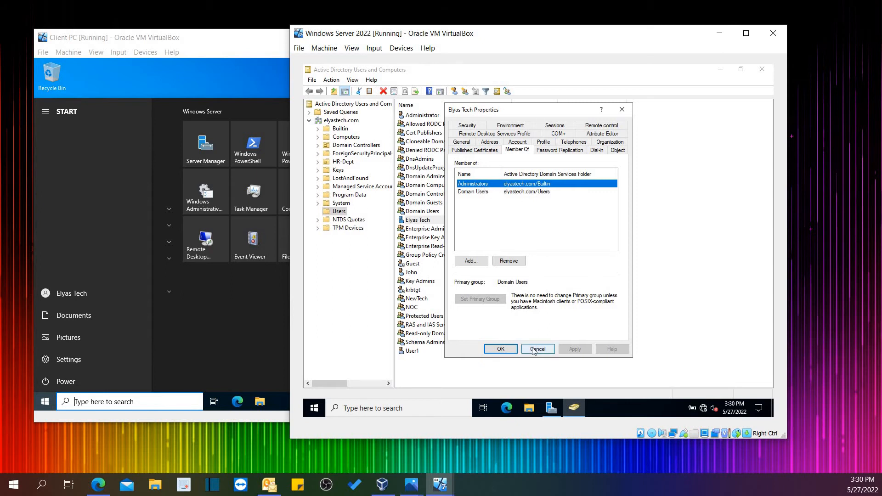
click(536, 349)
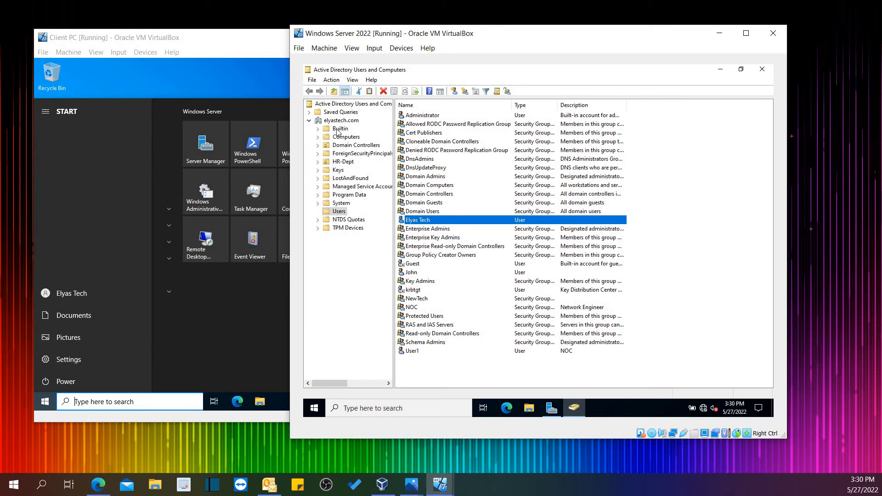
In the Builtin container, confirm Elyas Tech is on the Administrators group's Members list.
click(340, 128)
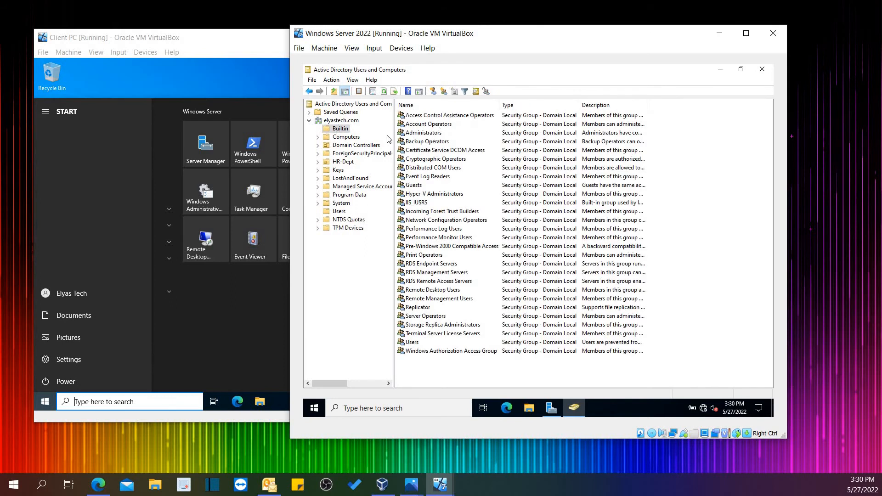
mouse_move(433, 138)
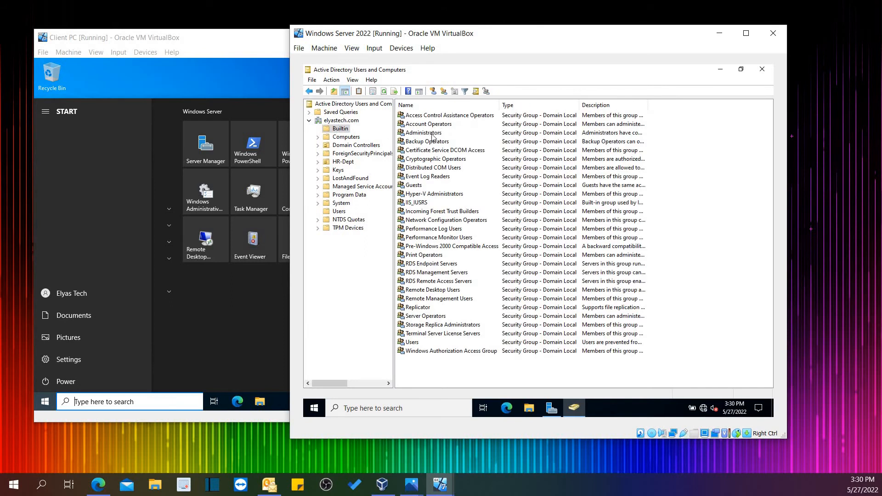
double_click(429, 132)
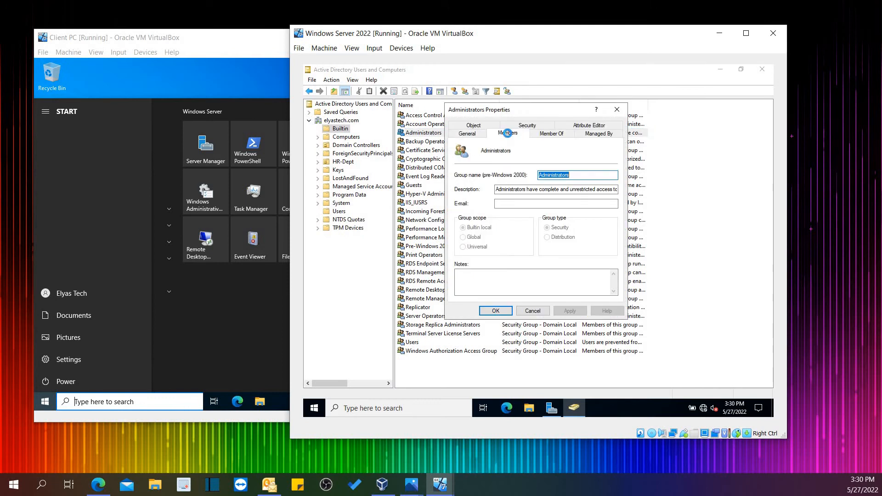
click(507, 133)
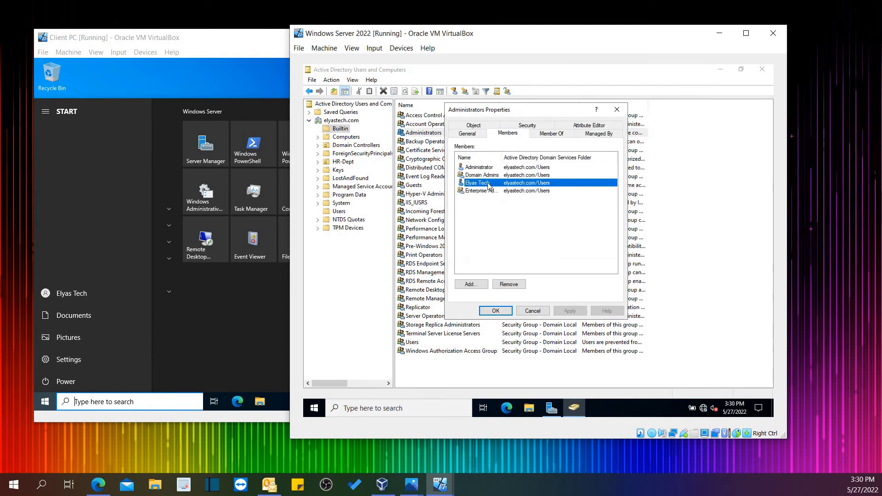
click(494, 310)
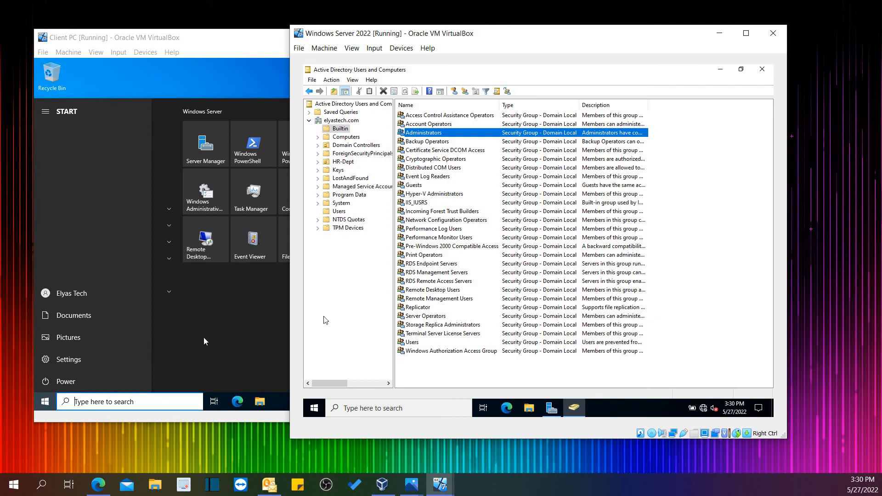
mouse_move(68, 359)
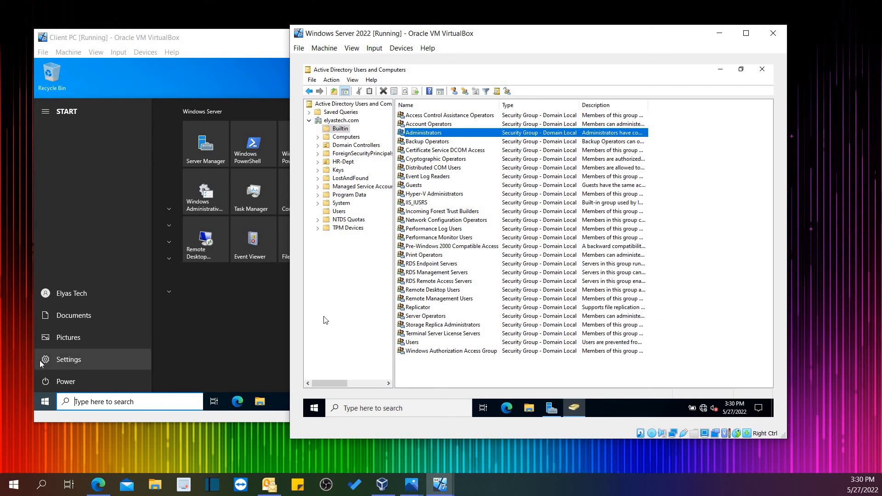